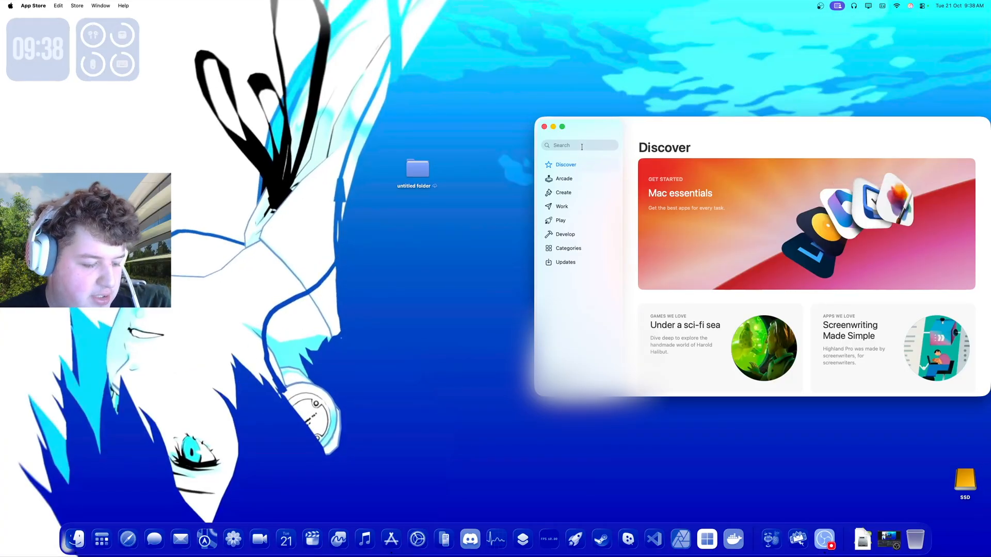
Search the App Store for 'genki arcade' and launch Genki Arcade from the results.
click(579, 146)
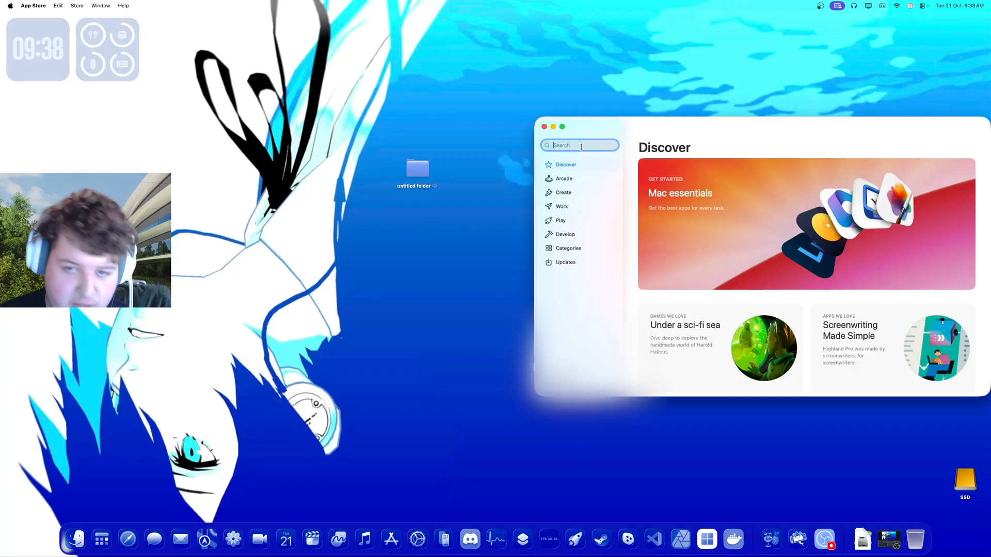
text(genki arcade)
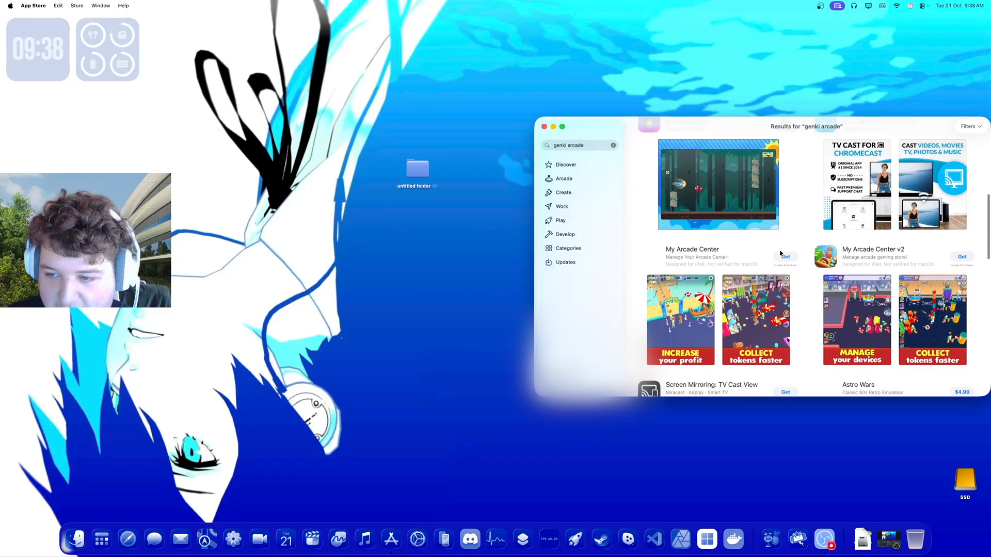
click(654, 143)
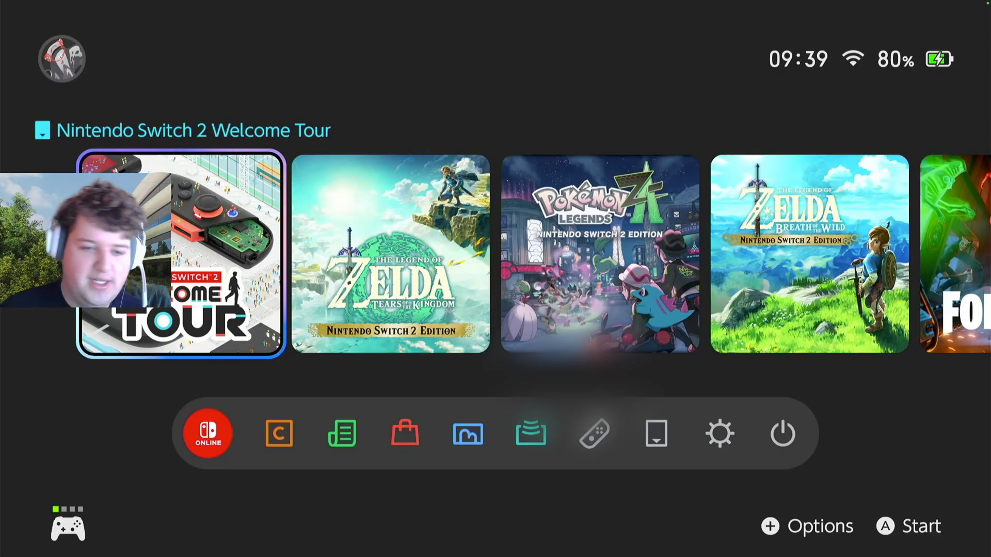
Scroll the Switch 2 game shelf out to View More, then return to the App Store results.
scroll(right, 3)
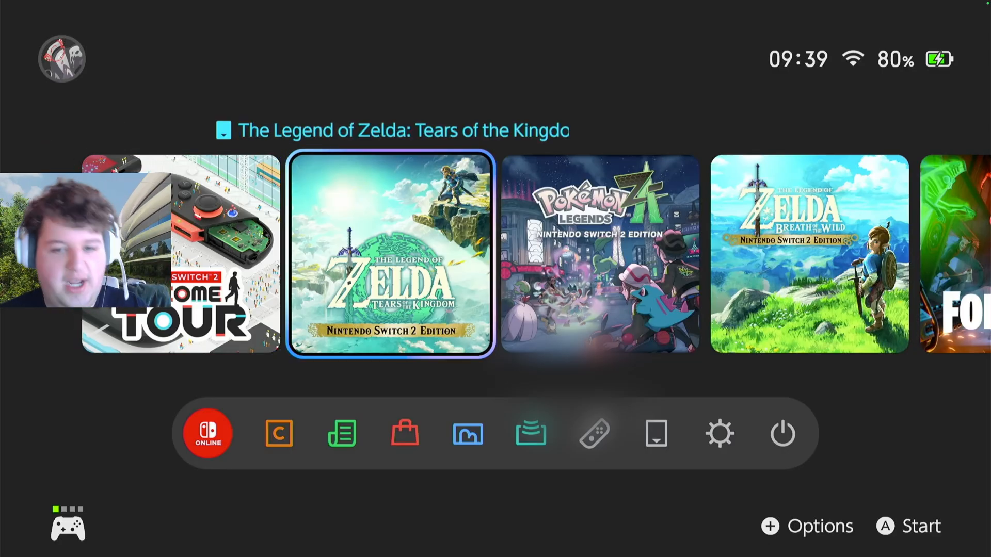
scroll(left, 3)
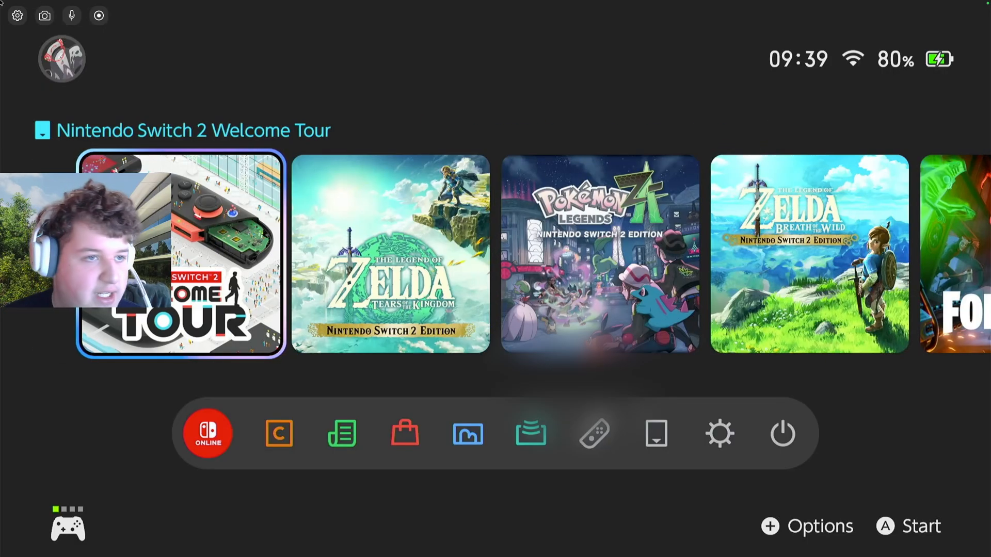
scroll(right, 3)
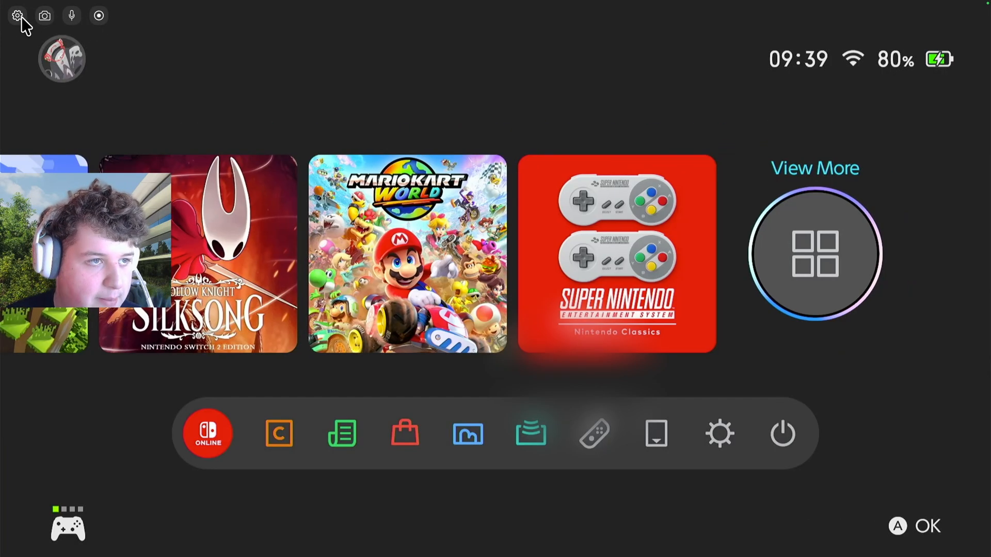
click(17, 15)
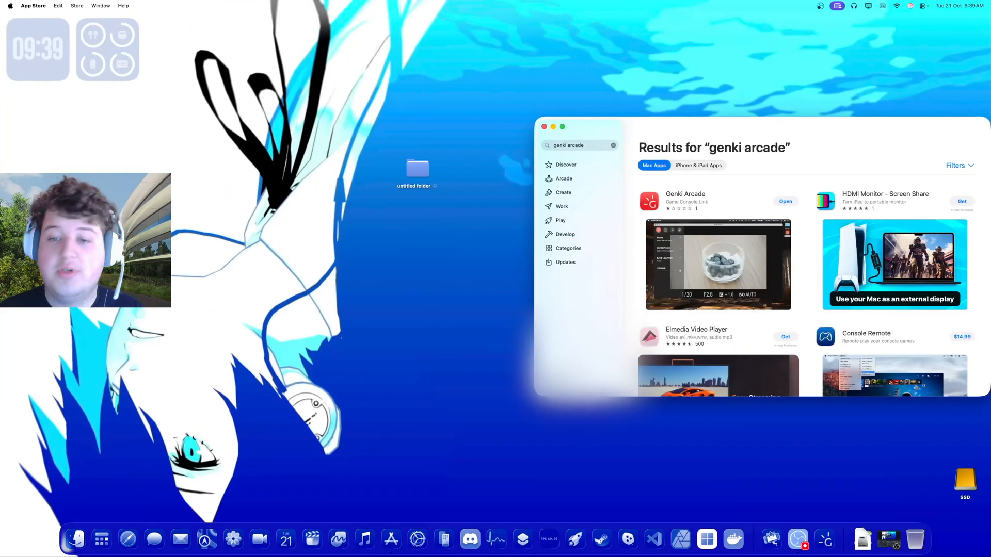
mouse_move(771, 540)
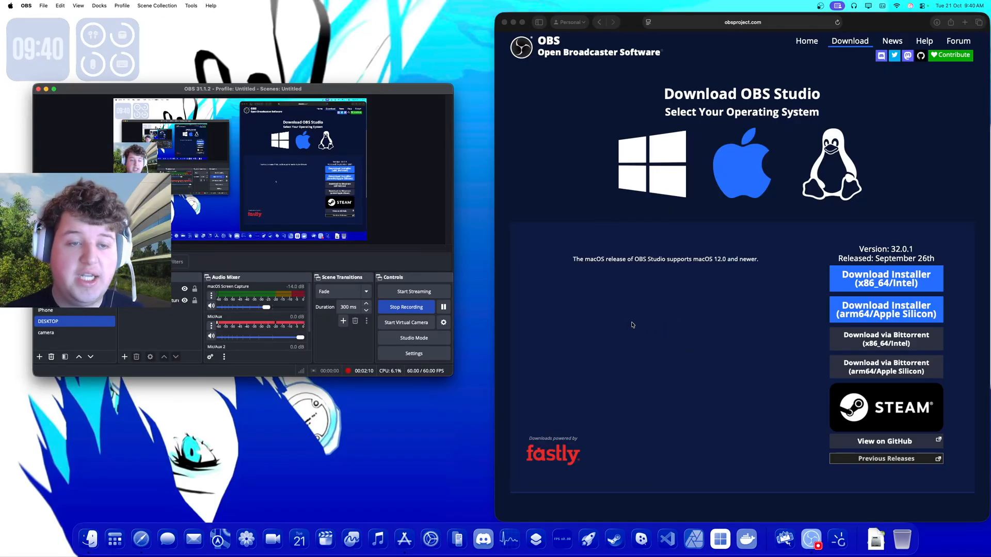
mouse_move(625, 199)
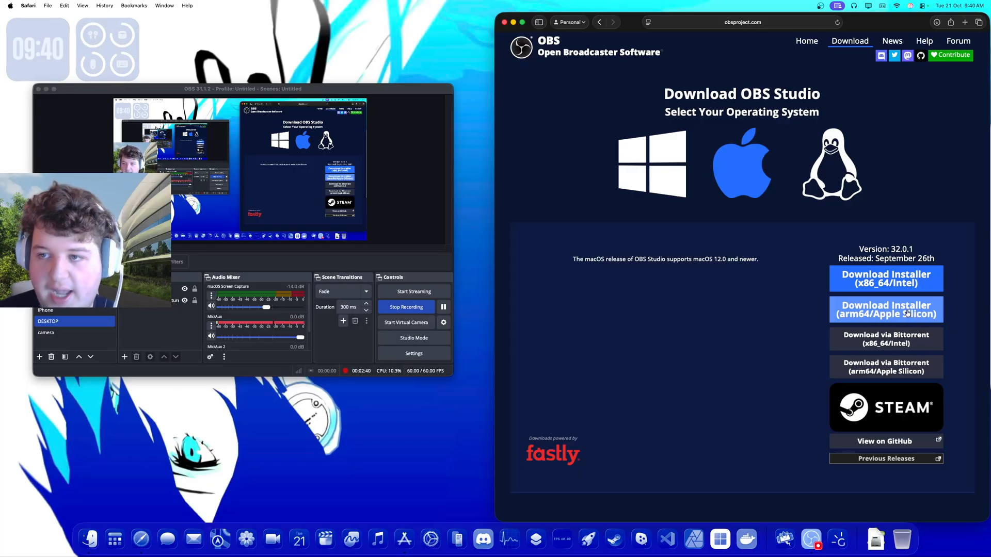
Download the arm64 OBS Studio installer from obsproject.com and mount the 32.0.1 disk image.
click(885, 310)
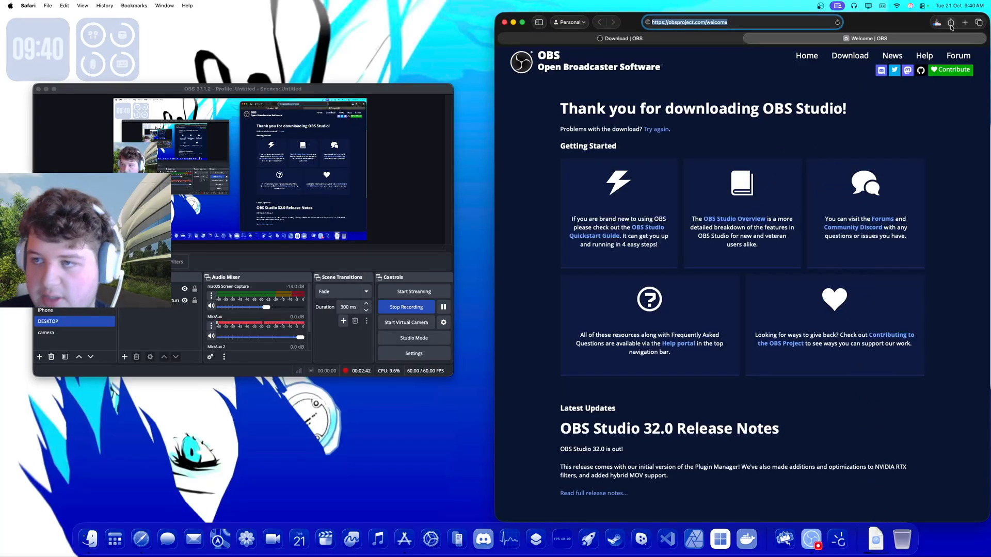
click(938, 21)
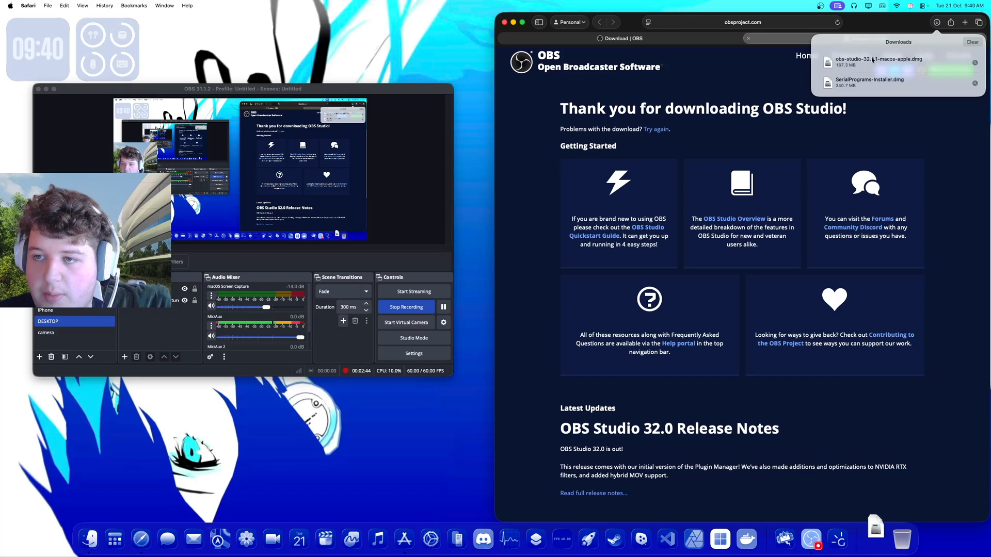
click(878, 62)
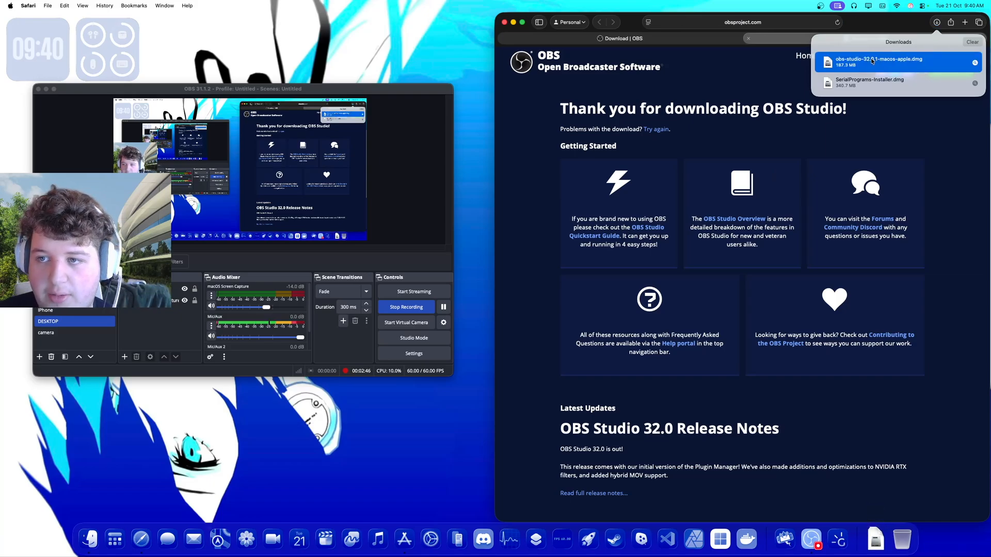
double_click(878, 62)
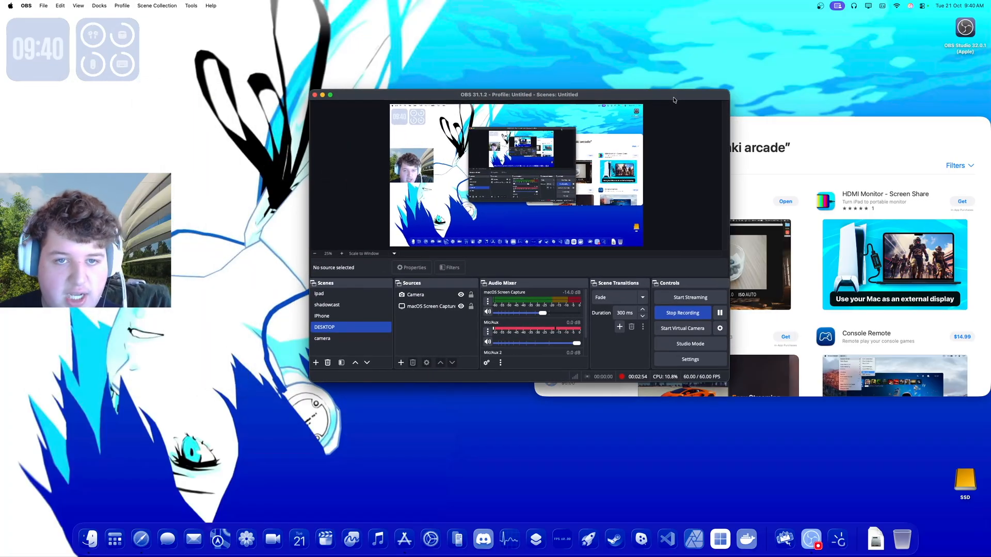
mouse_move(331, 95)
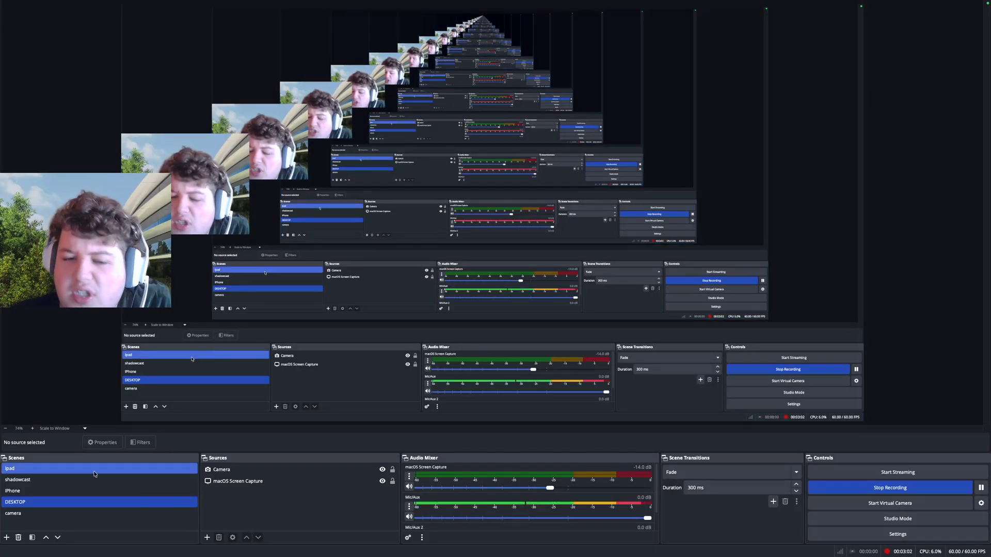
Add a new scene named 'default tutorial'.
click(6, 538)
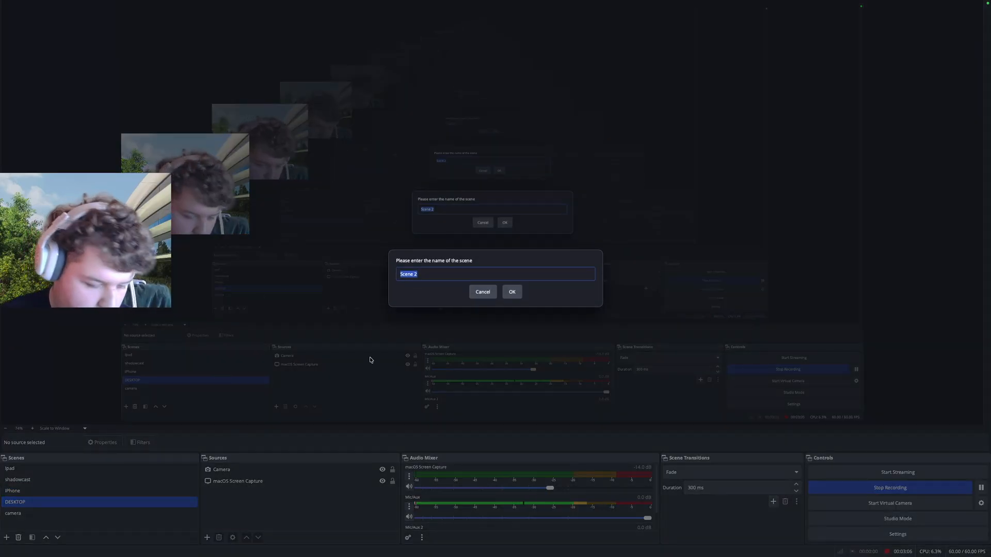
text(default tutorial)
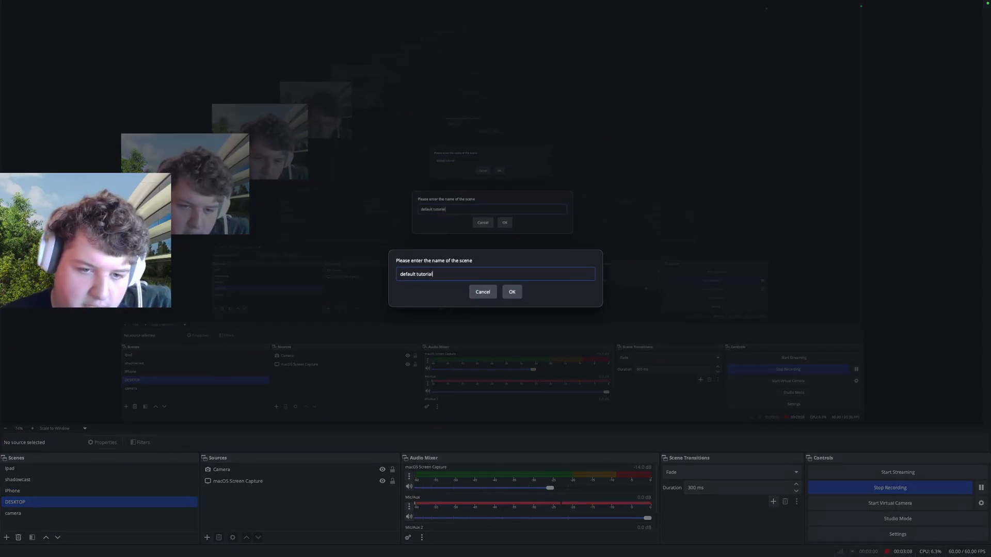
click(513, 292)
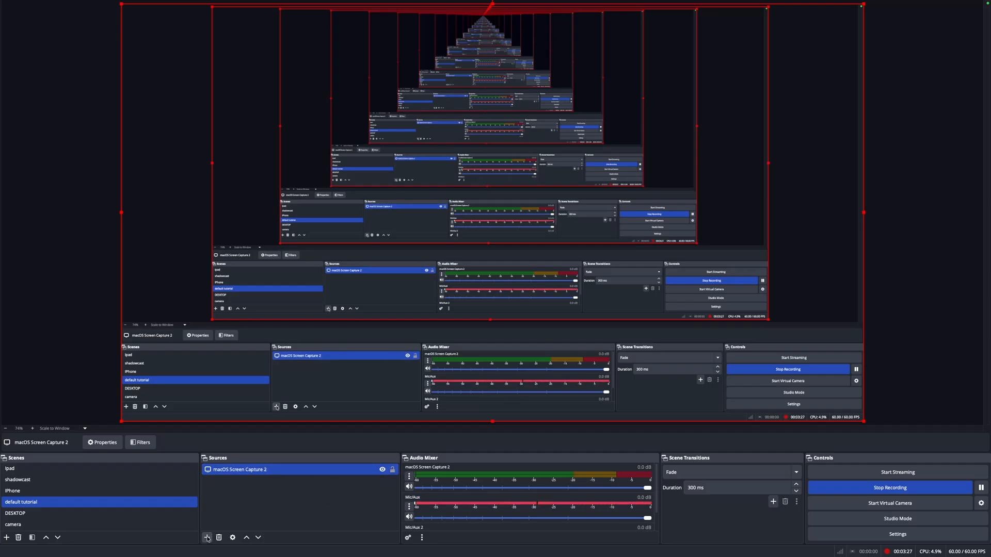
Add a Video Capture Device source using the Switch 2 capture card.
click(208, 537)
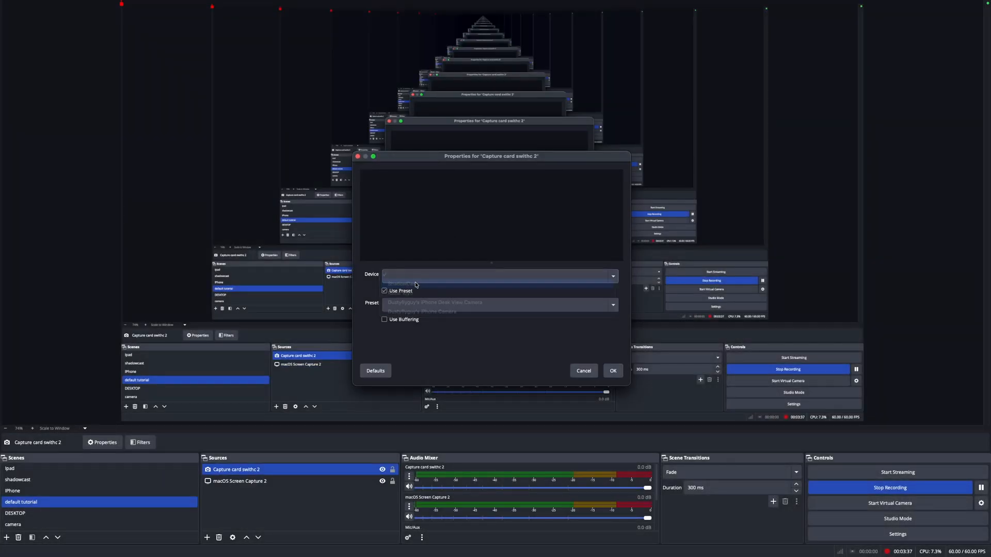
click(613, 371)
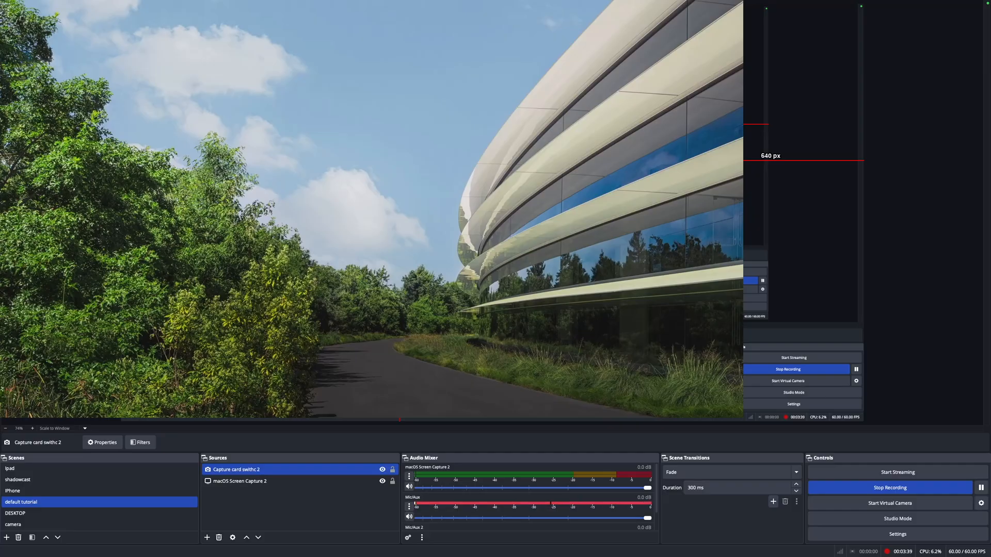
click(838, 6)
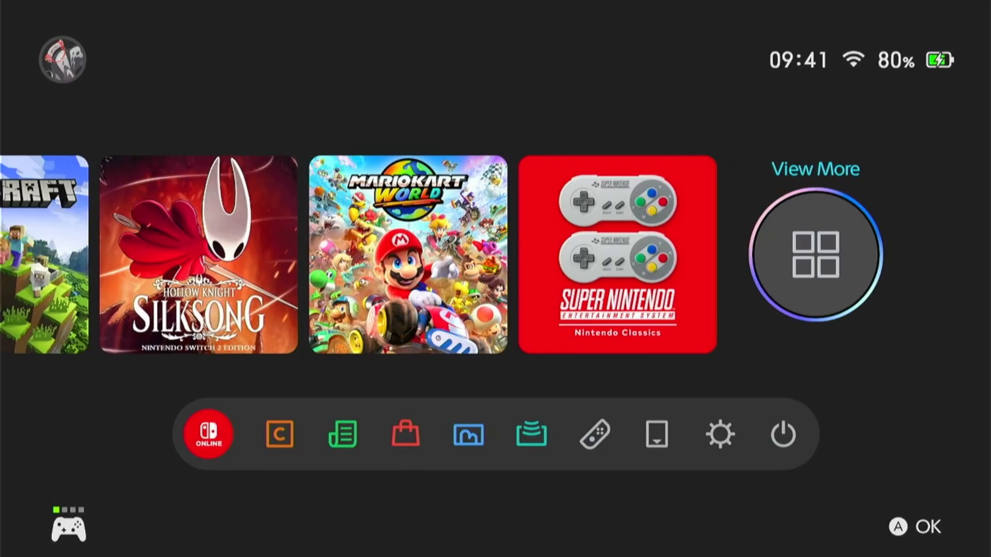
Scroll the captured Switch 2 game shelf back to the Welcome Tour tile.
scroll(right, 3)
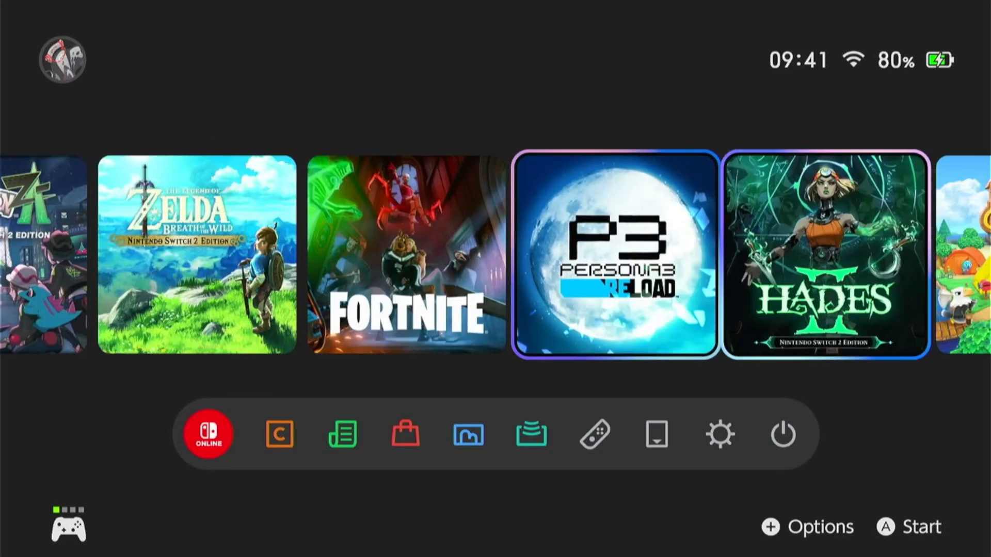
scroll(left, 3)
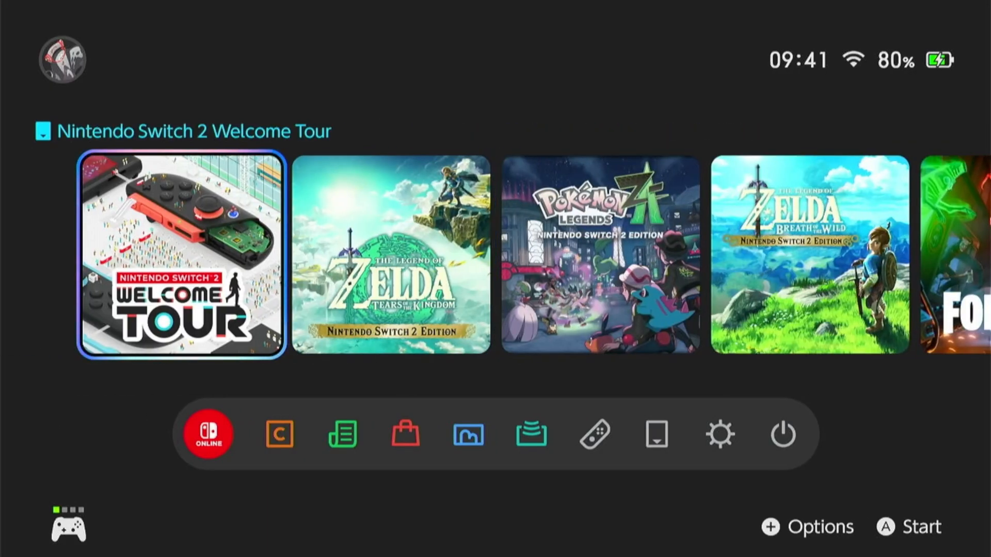
scroll(right, 3)
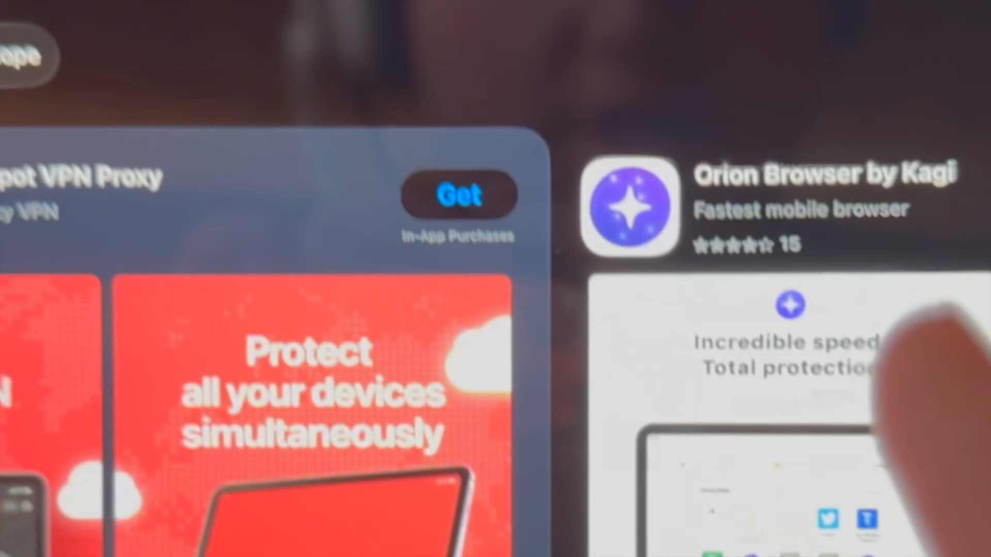
Scroll the iPad App Store results for Orion.
scroll(down, 3)
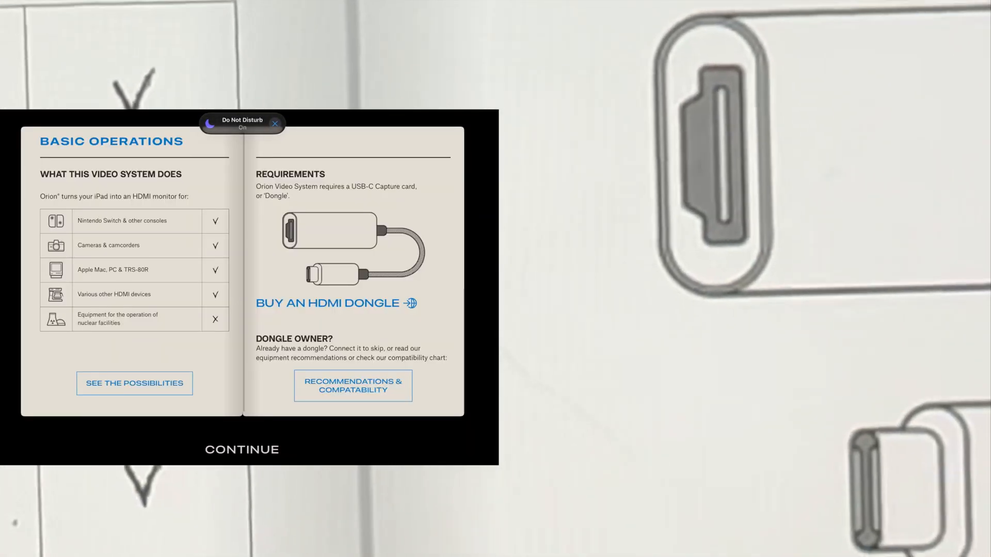
Continue past Orion's manual, allow camera access, view Settings and dismiss the Pro offer.
click(242, 449)
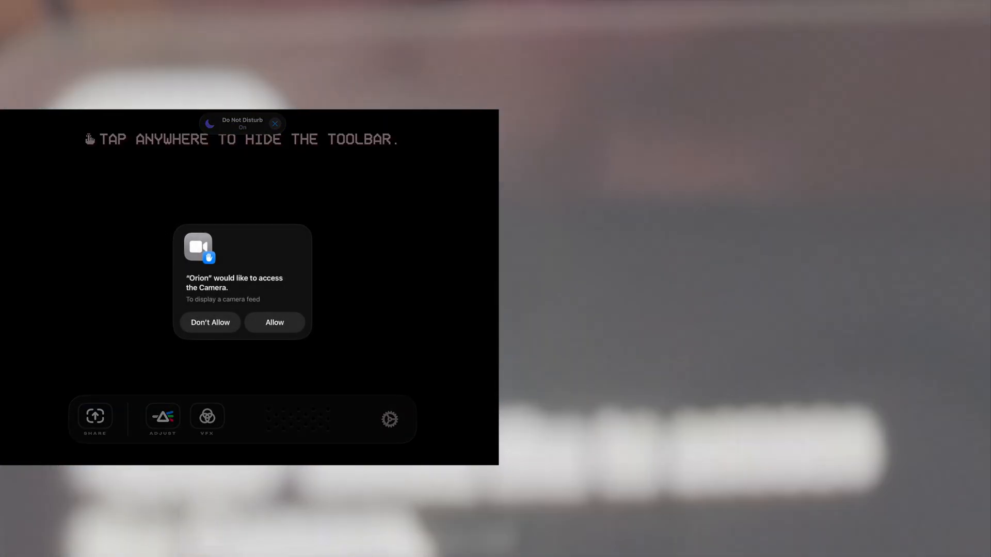
click(275, 322)
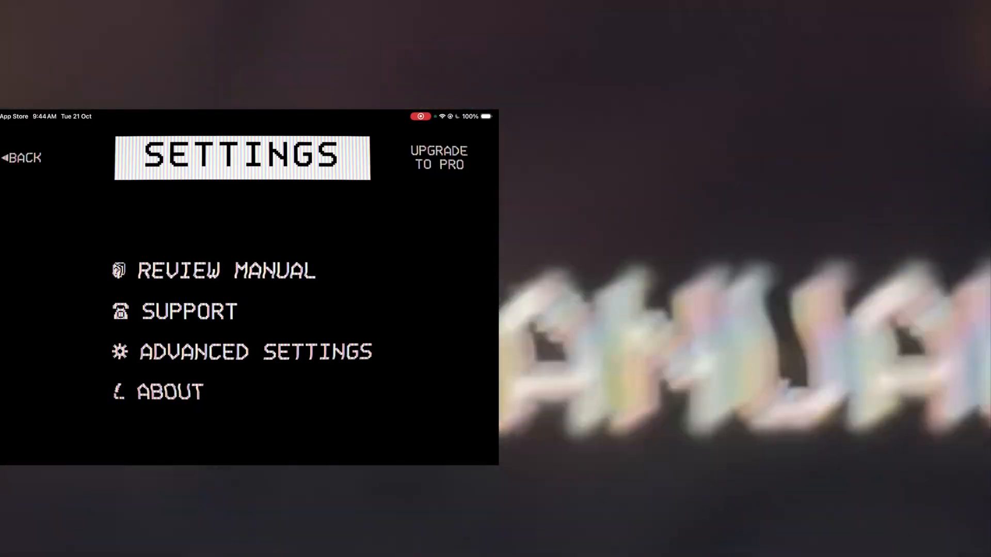
click(255, 352)
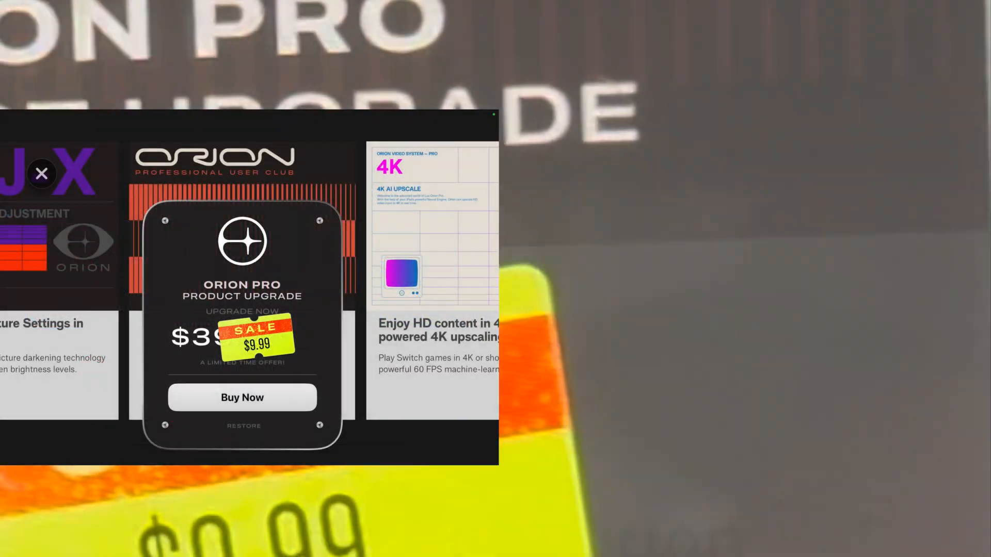
click(41, 174)
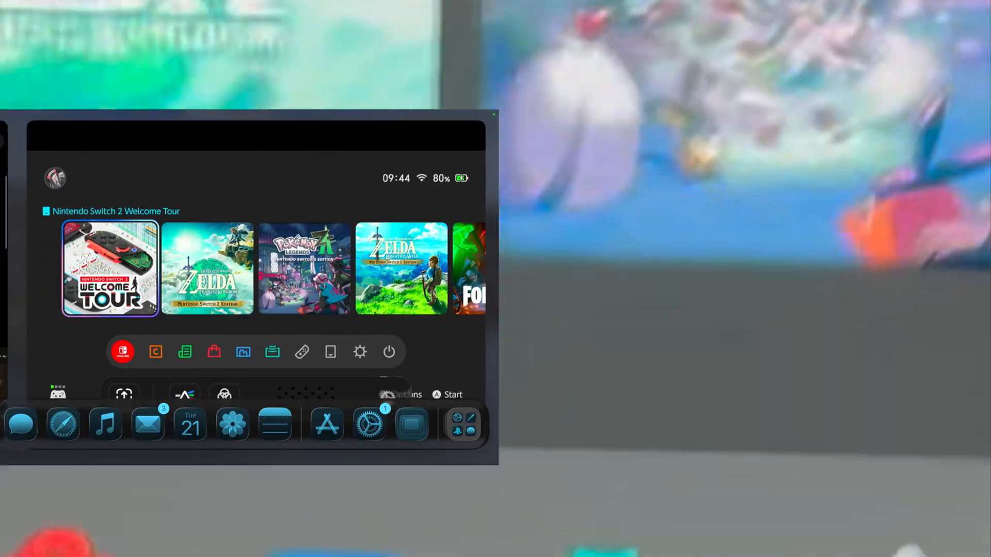